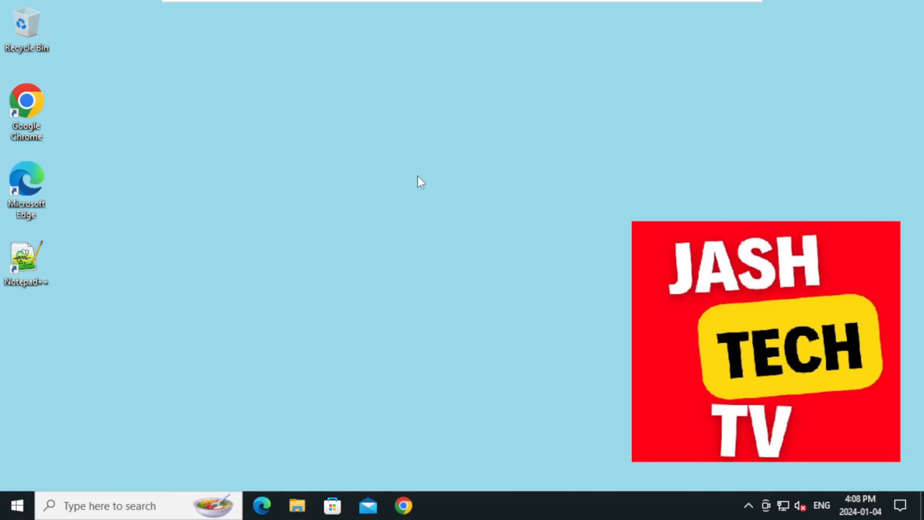
mouse_move(405, 180)
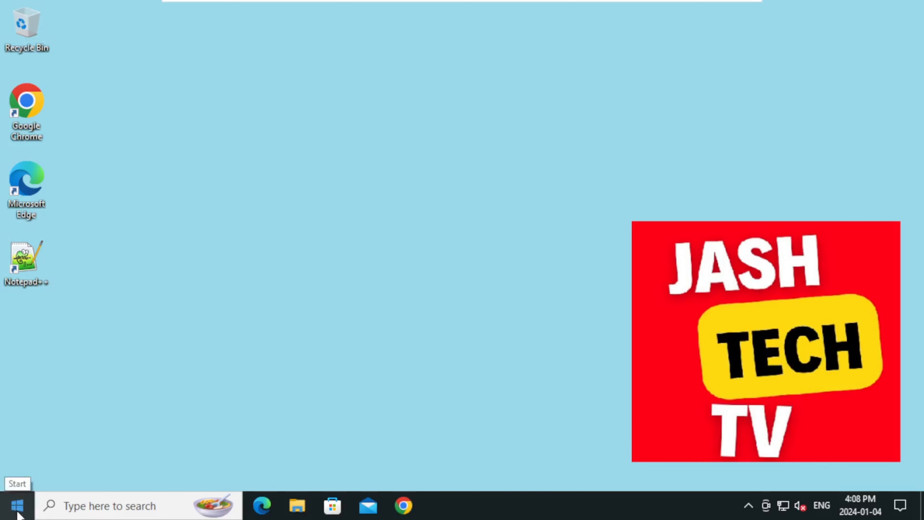
Reach the Accounts section of Settings from the Start menu, landing on Your info.
left_click(16, 505)
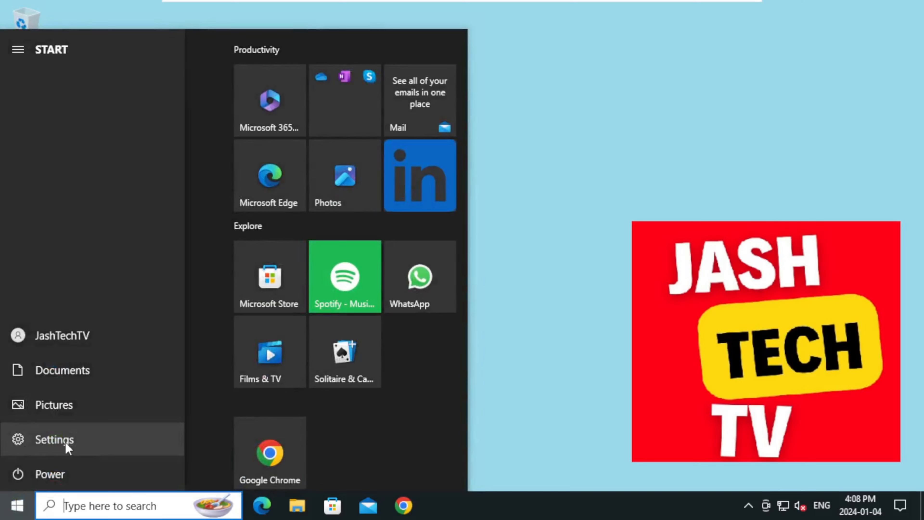
left_click(54, 440)
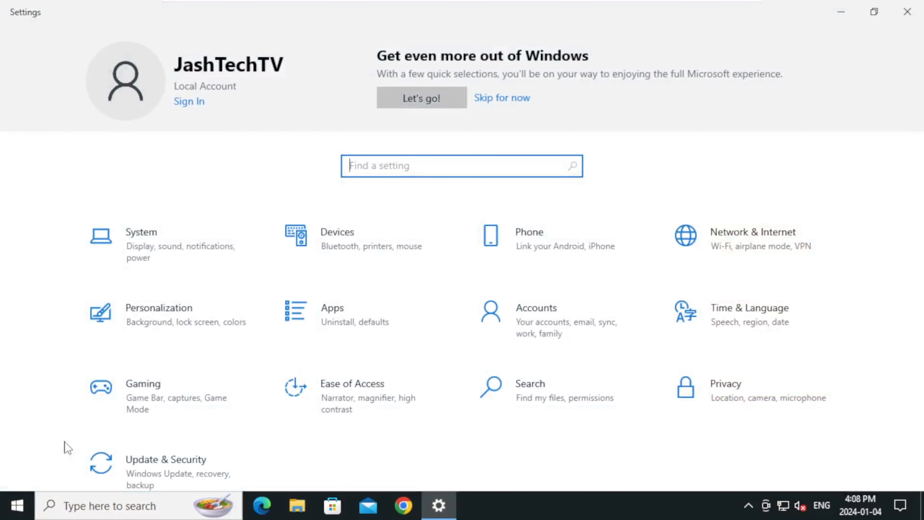
mouse_move(612, 330)
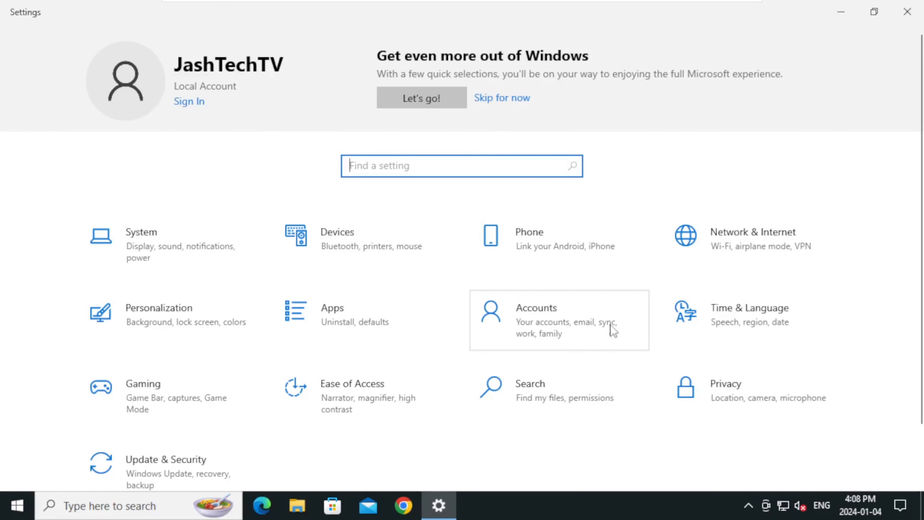
left_click(535, 307)
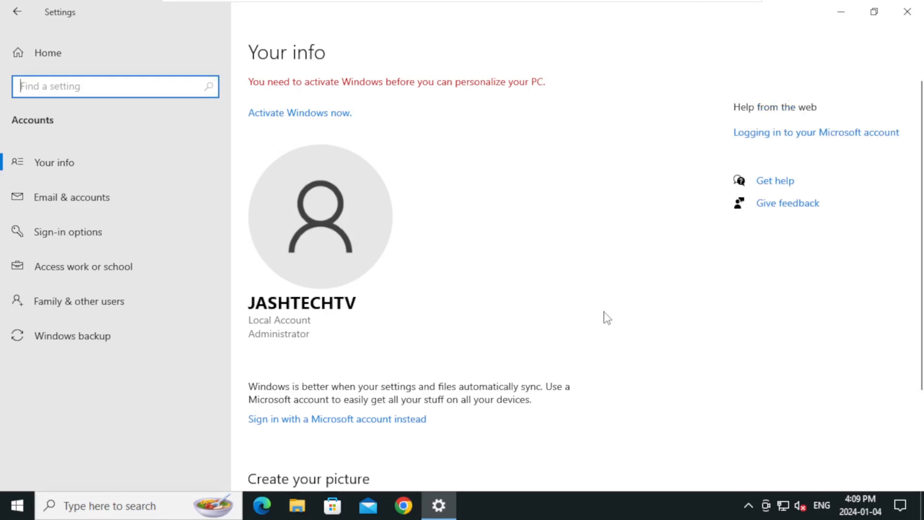
mouse_move(273, 377)
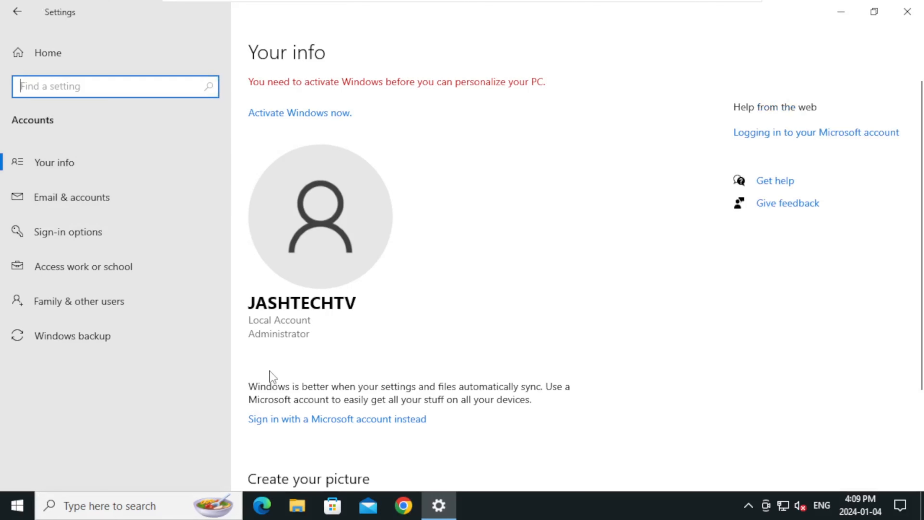
mouse_move(165, 231)
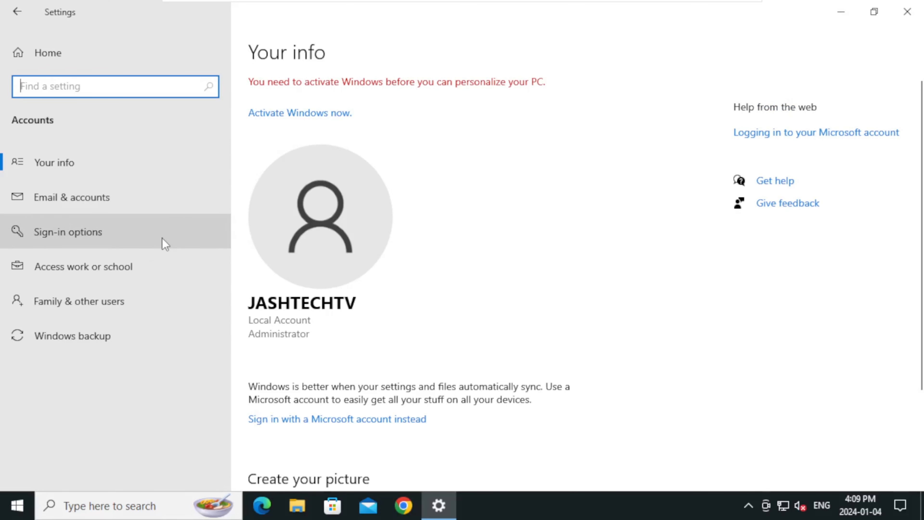
Show Sign-in options and expand the Password entry to reveal its Change option.
left_click(68, 232)
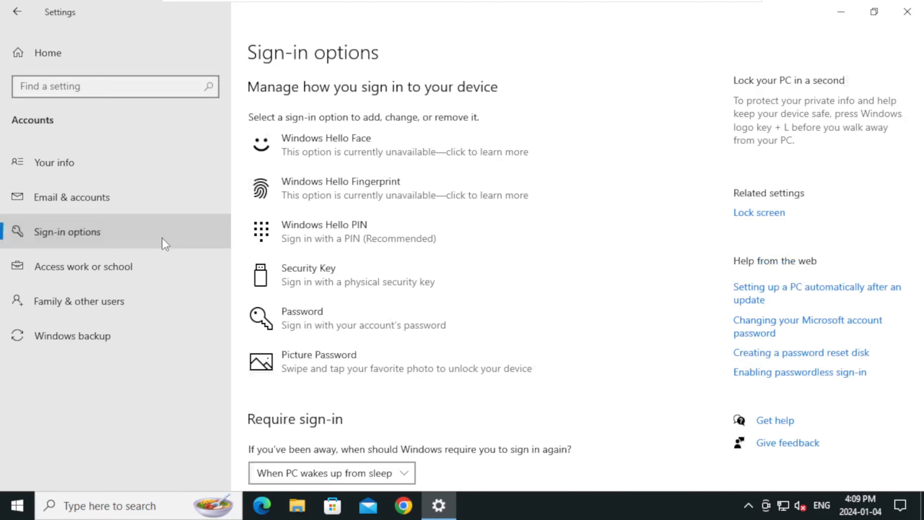
mouse_move(158, 252)
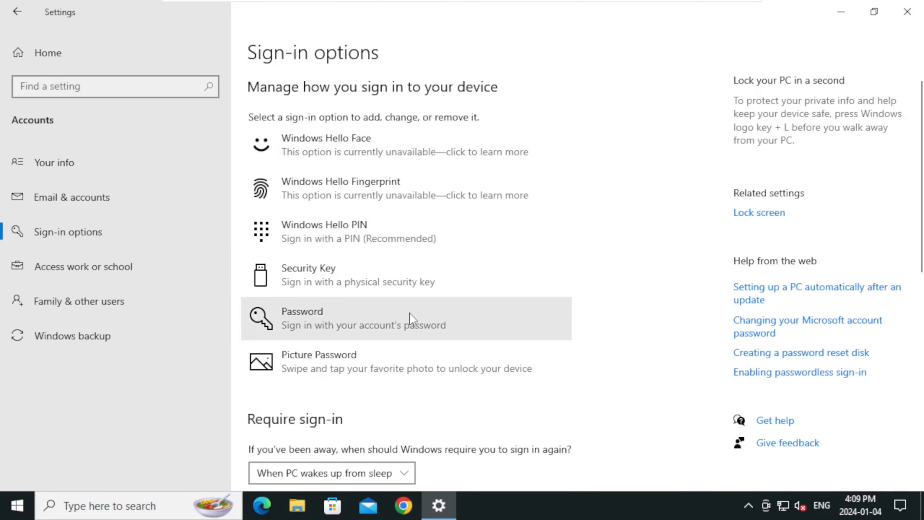
left_click(405, 318)
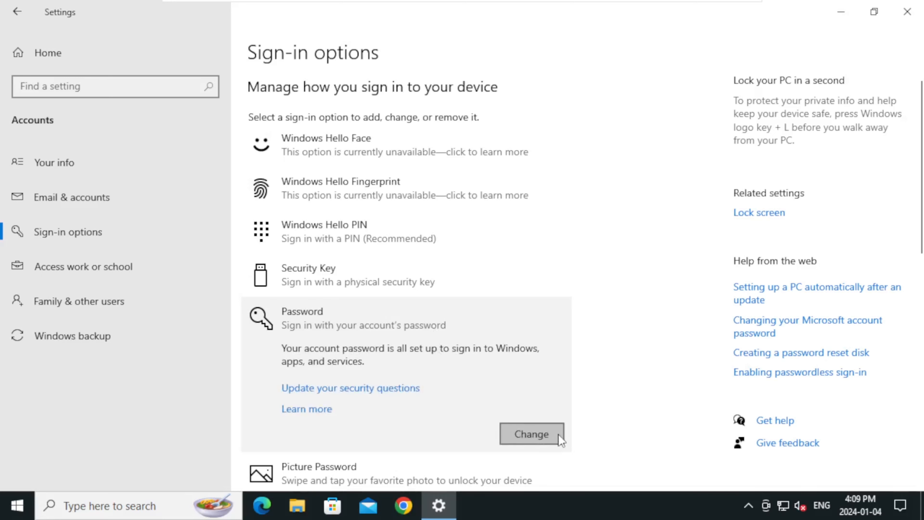
Start the password change and enter the current password for confirmation.
left_click(530, 433)
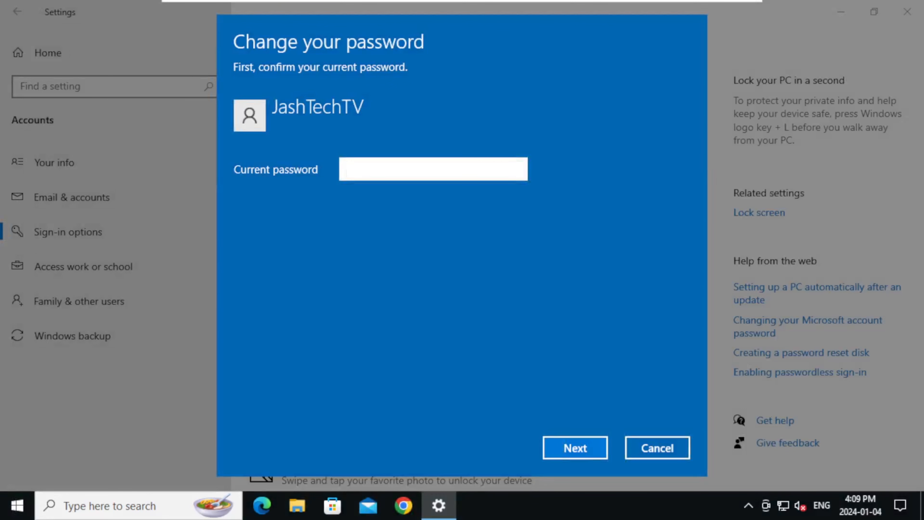
type("***")
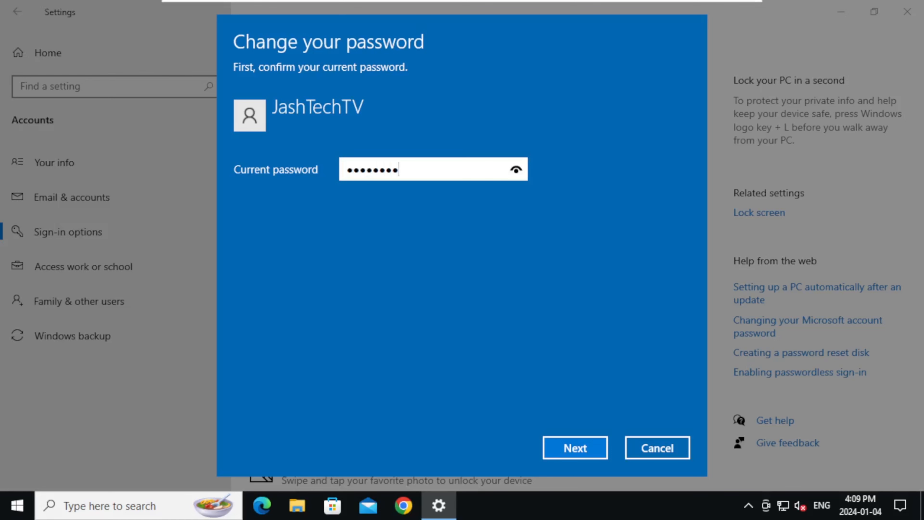
Enter and confirm the new password with hint 'Test', then finish the change.
left_click(575, 447)
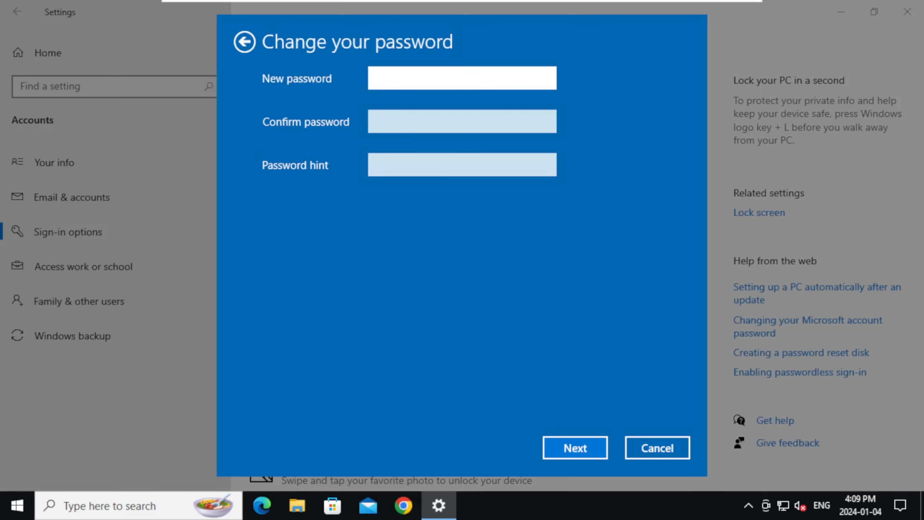
type("•••")
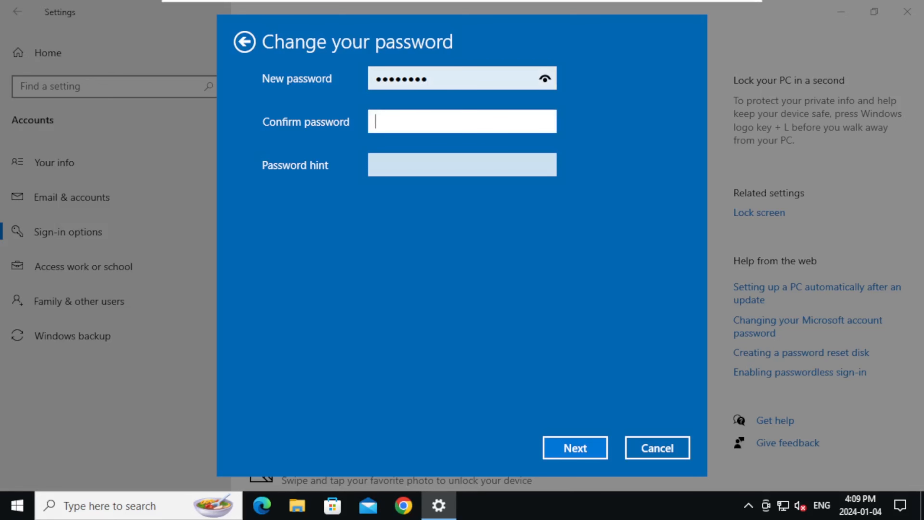
type("••••")
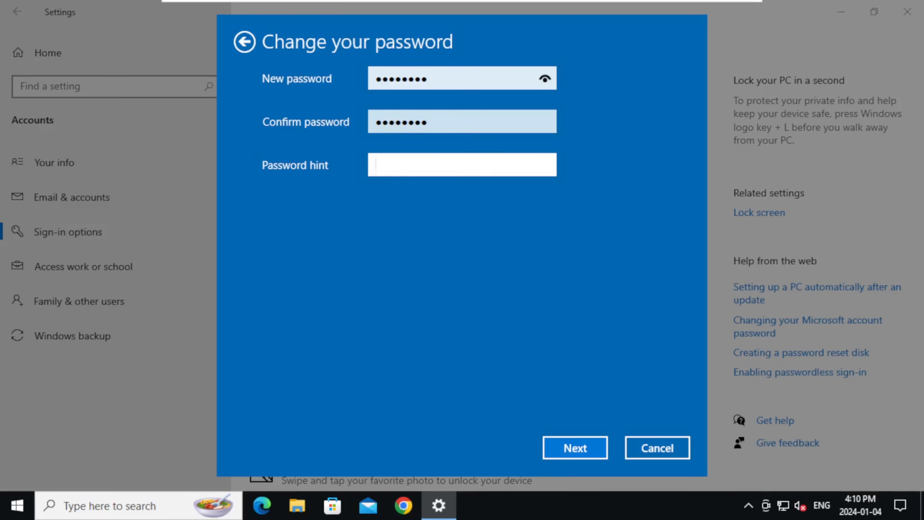
type("Test new")
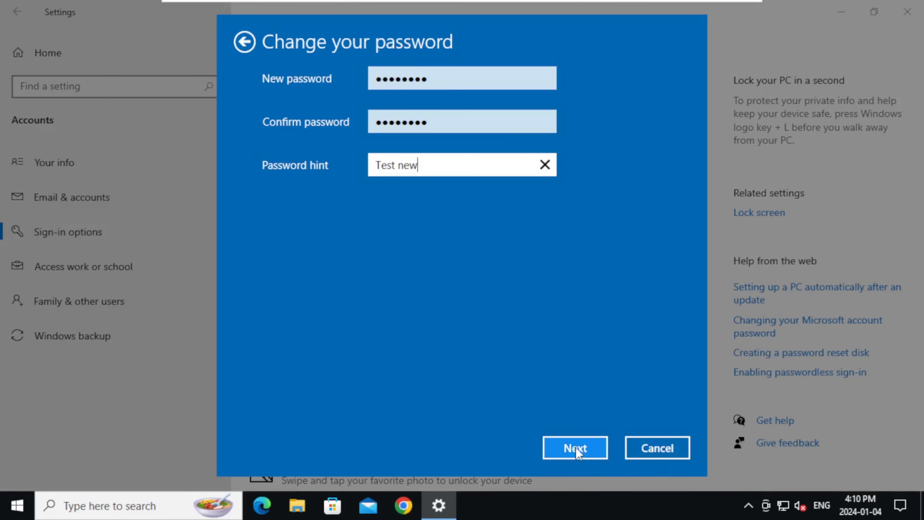
left_click(574, 447)
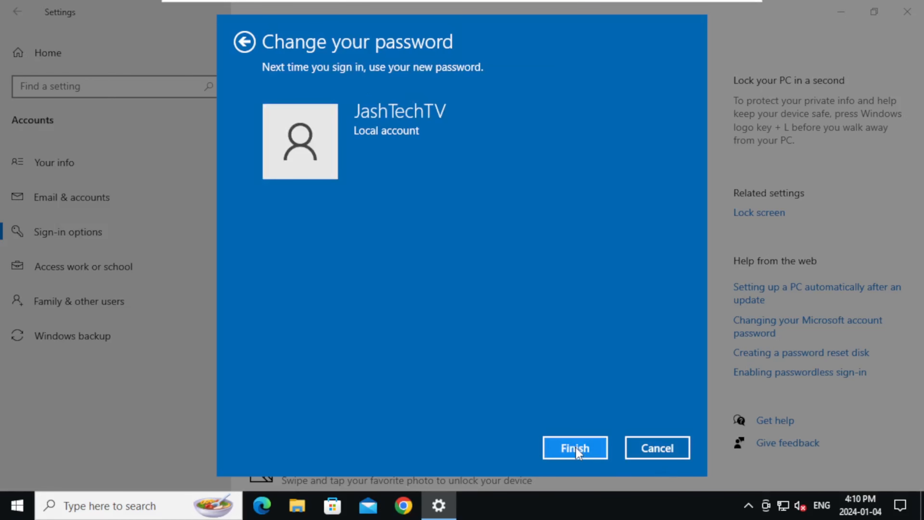
left_click(574, 447)
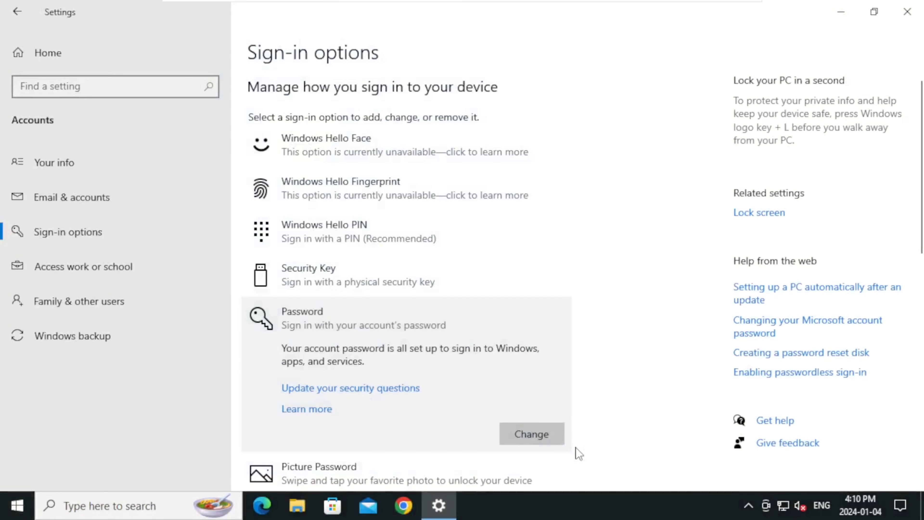